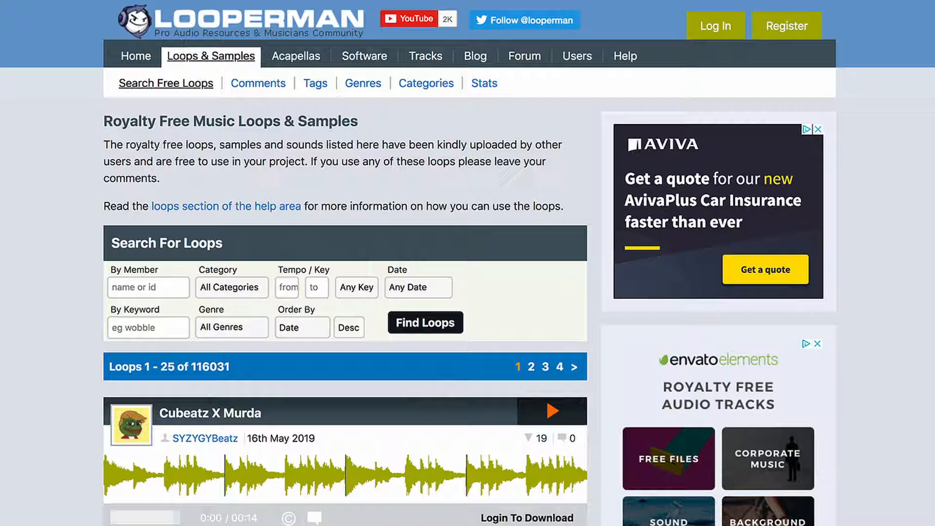
pyautogui.scroll(-3)
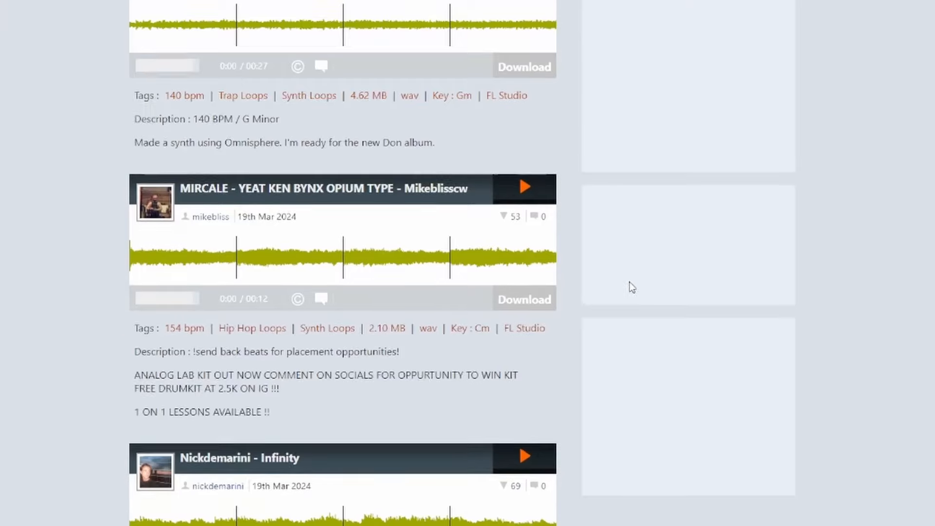
pyautogui.scroll(-3)
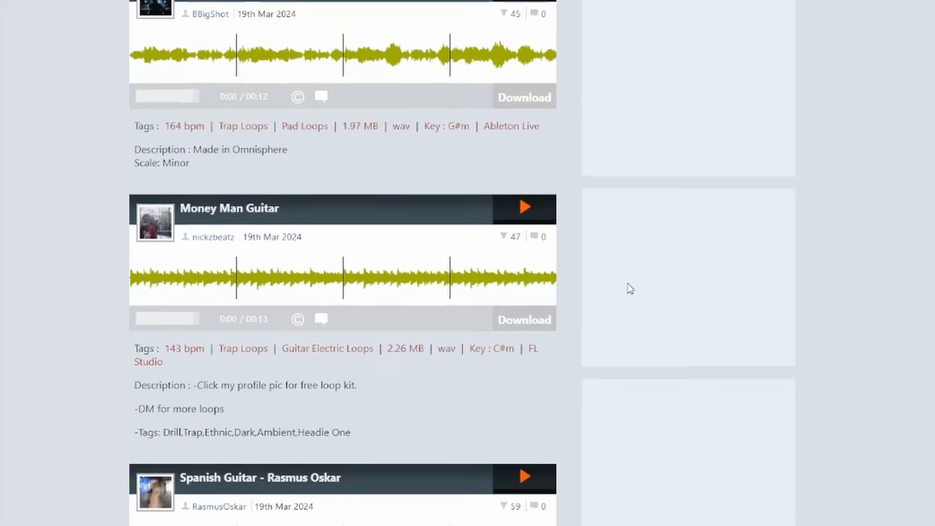